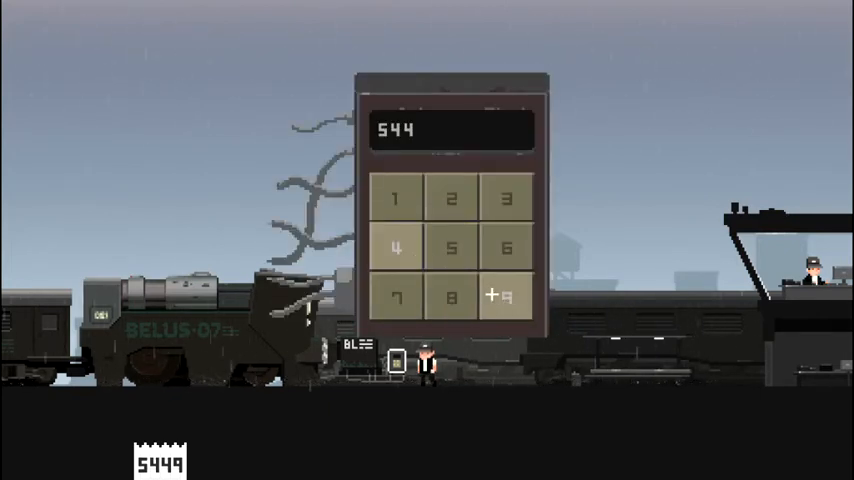
- Enter the final digit 9 to complete departure code 5449 and start the train
click(506, 298)
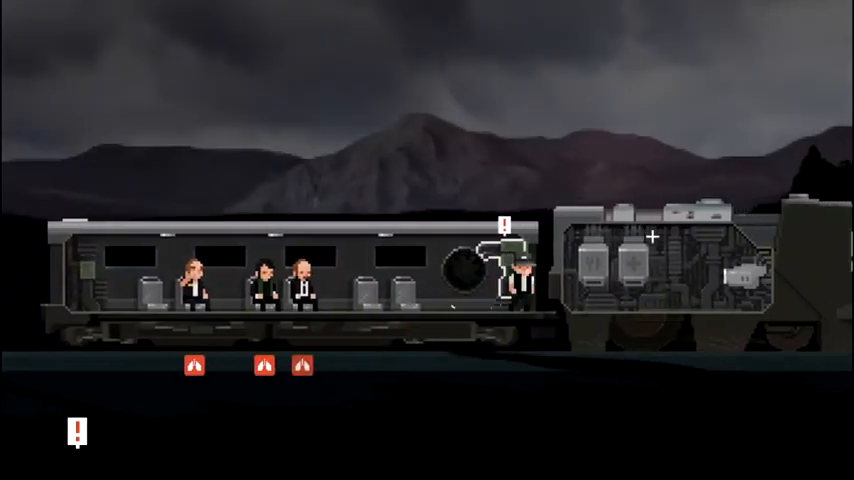
- Open the carriage's vent system and drain the first vent's built-up pressure
click(651, 237)
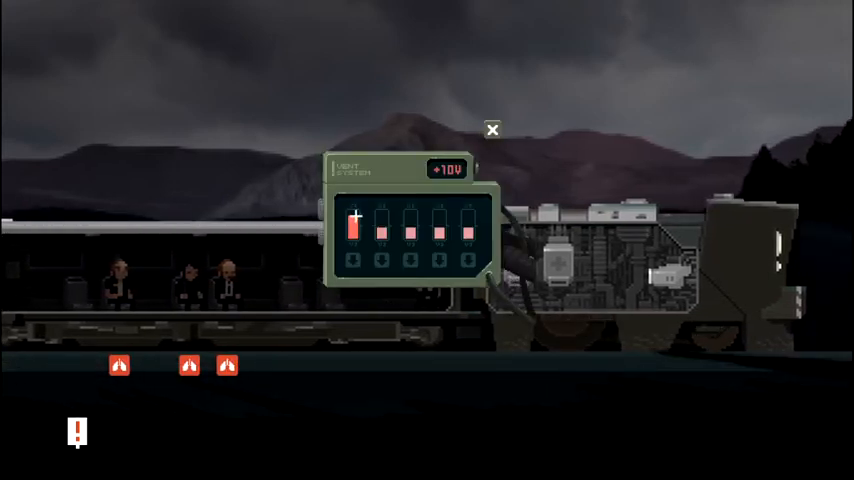
click(353, 260)
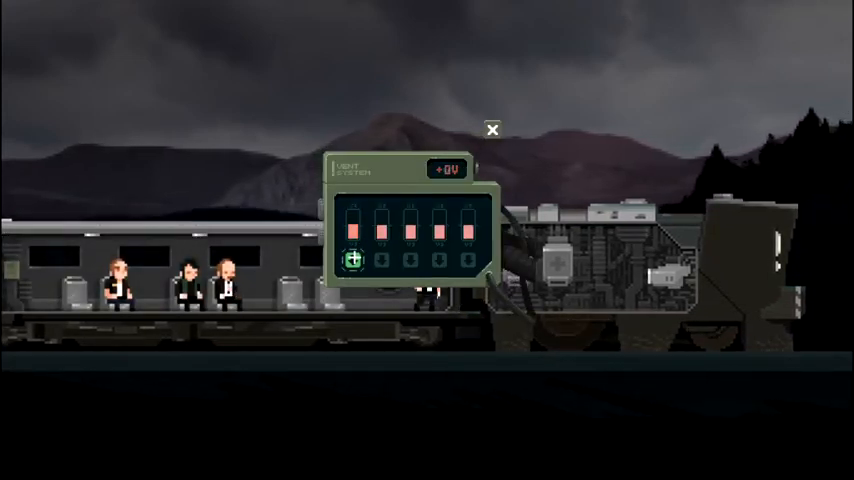
click(447, 168)
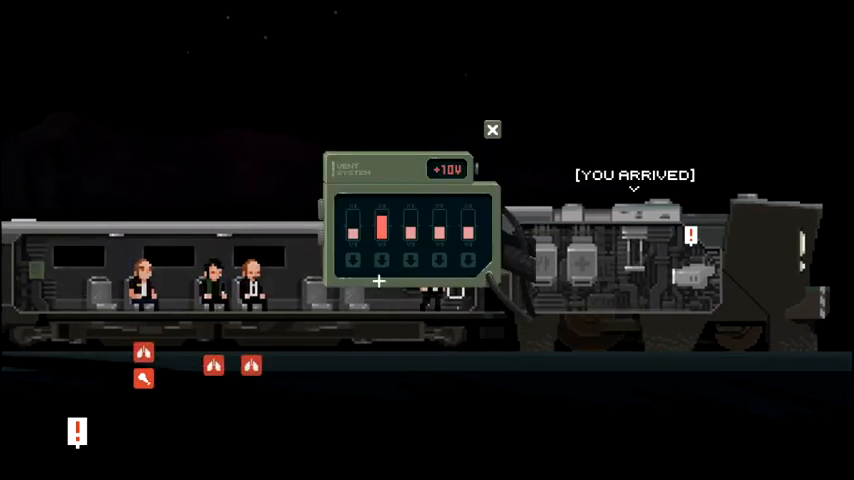
- Release the second vent's pressure and close the vent system panel
click(381, 260)
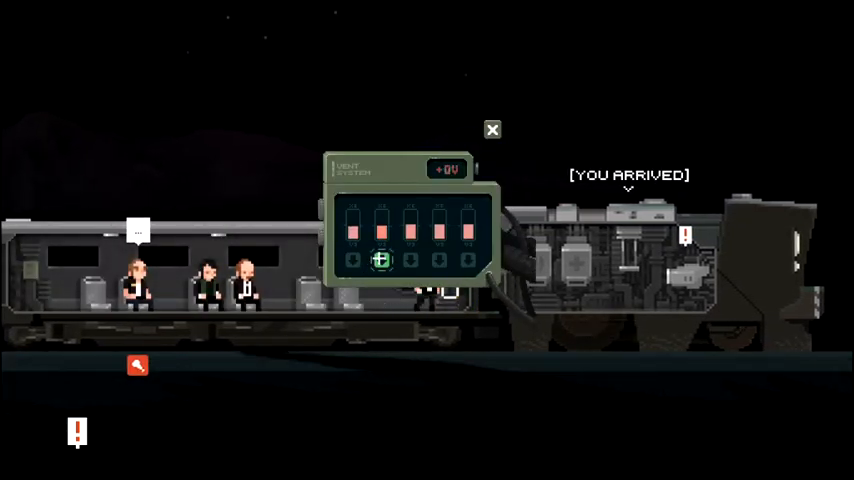
click(491, 129)
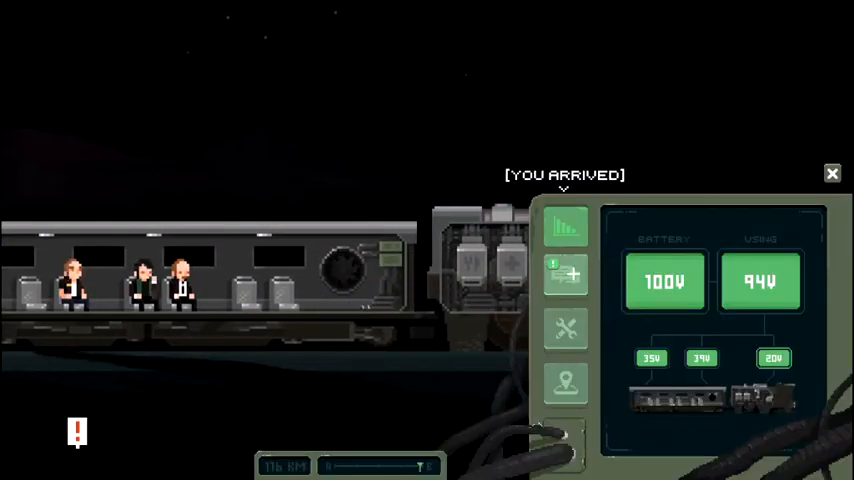
- Open the contacts list and chat with the online machinist
click(565, 277)
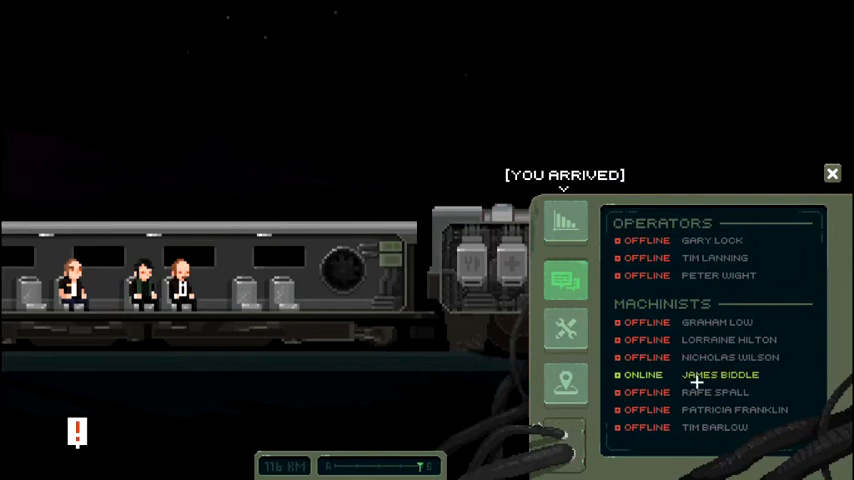
click(719, 374)
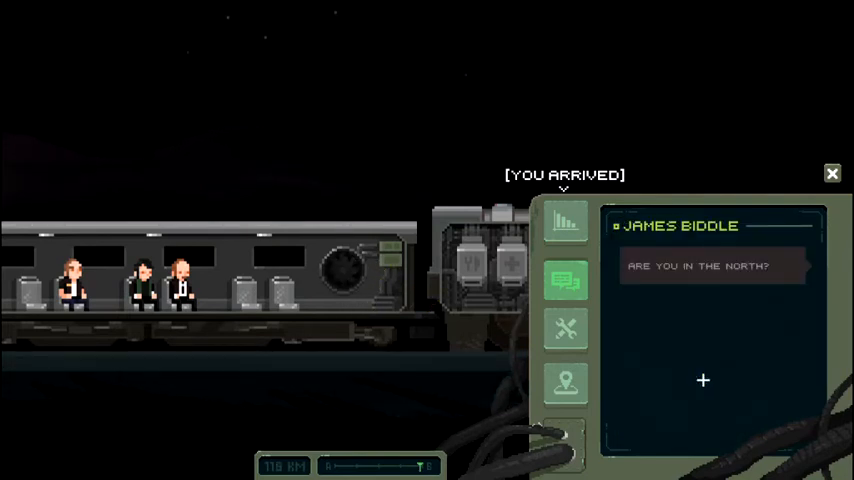
click(703, 380)
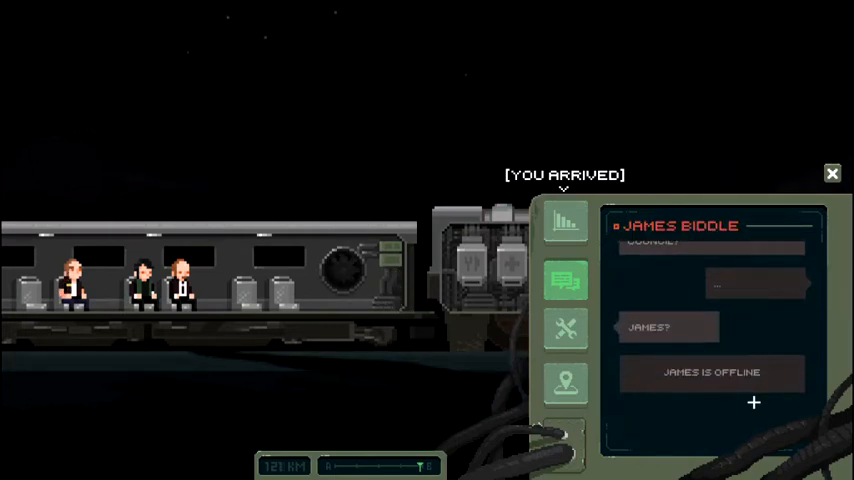
- Check power and crafting tabs, then look up Emergency Station on the route map
click(565, 222)
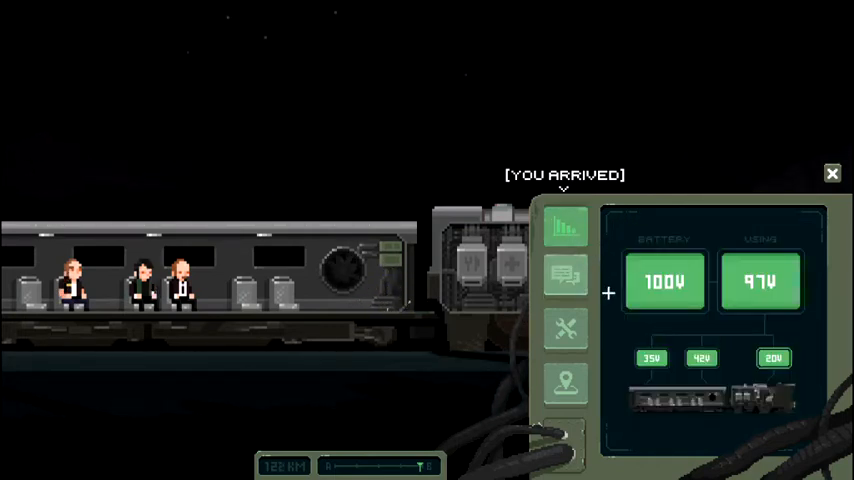
click(566, 333)
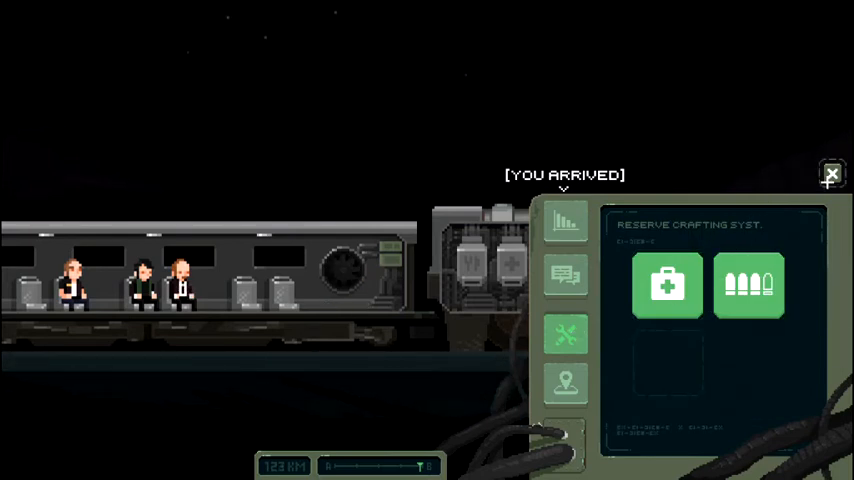
click(831, 173)
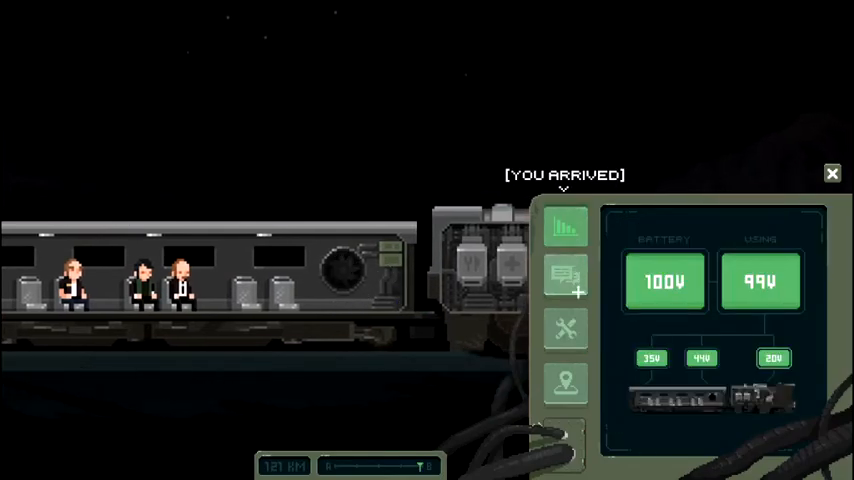
click(565, 384)
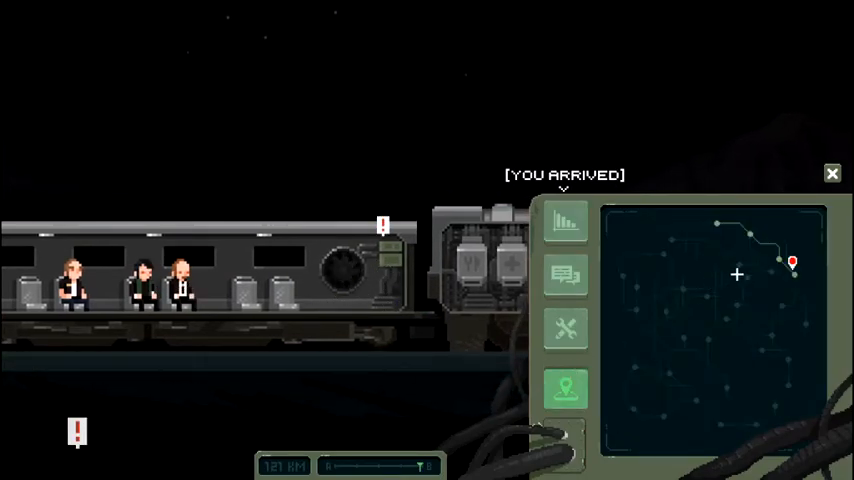
click(792, 262)
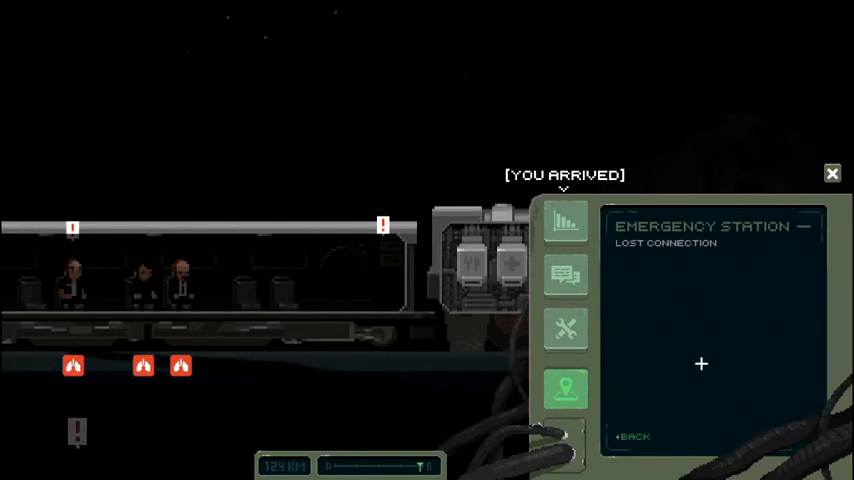
click(832, 173)
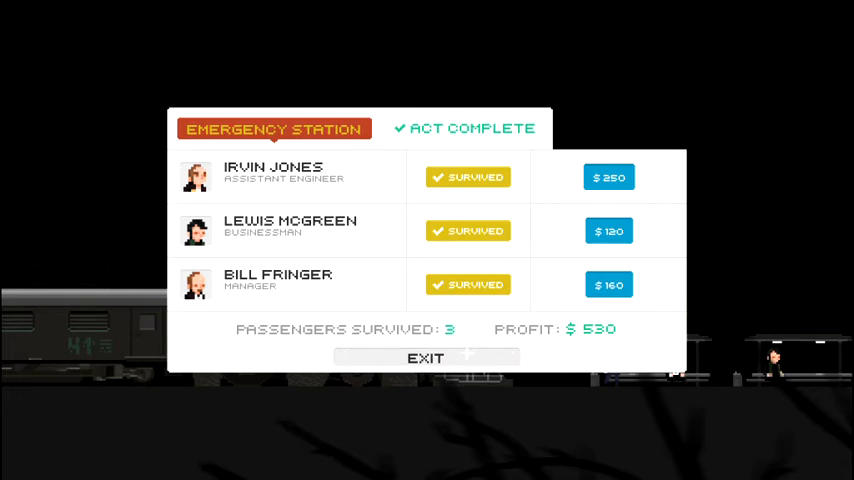
click(425, 358)
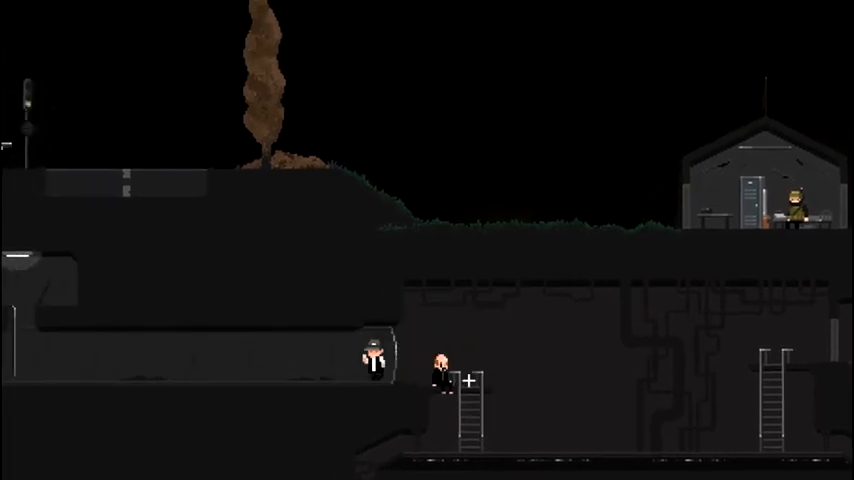
- Move the conductor down into the station's lower tunnels beside the ladders
scroll(left, 3)
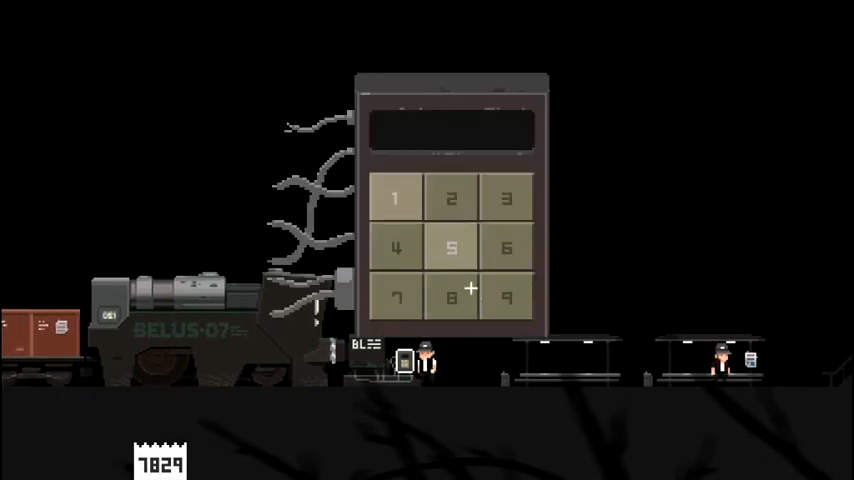
- Enter the remaining keypad digits to complete departure code 7829
click(397, 298)
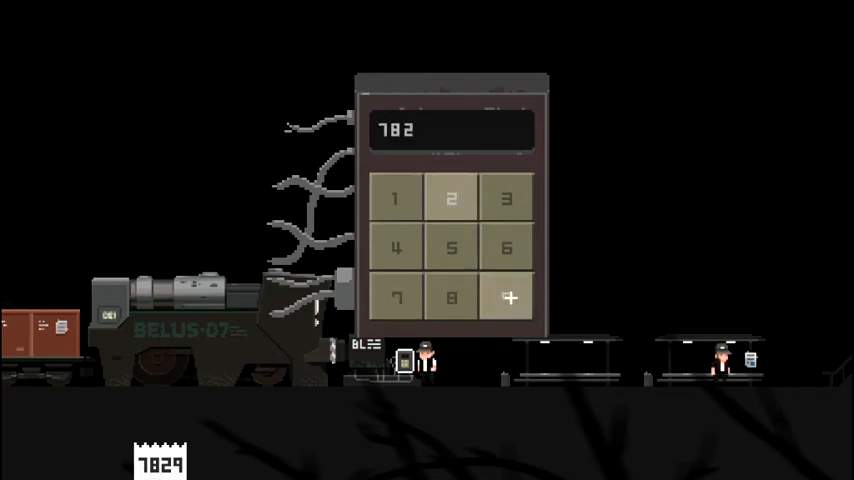
click(507, 299)
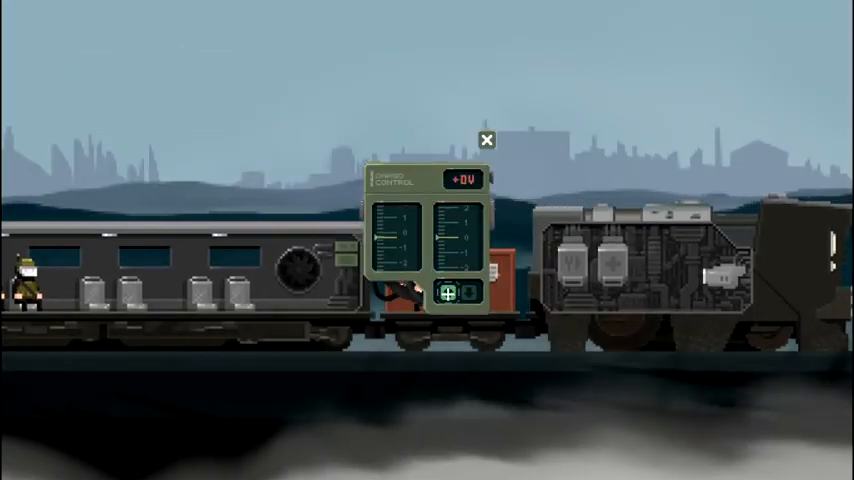
- Open the carriage's power control panel to add power to its systems
click(487, 139)
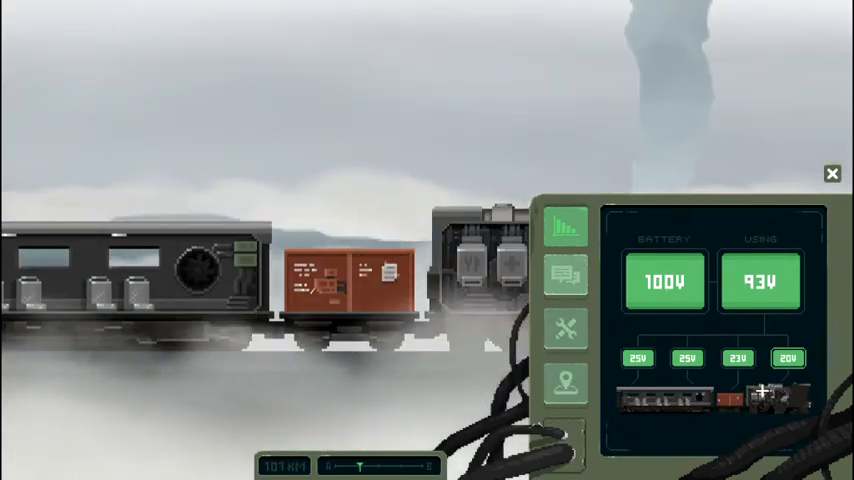
- Check the Emergency Station on the terminal map, then leave its lost-connection page
click(566, 277)
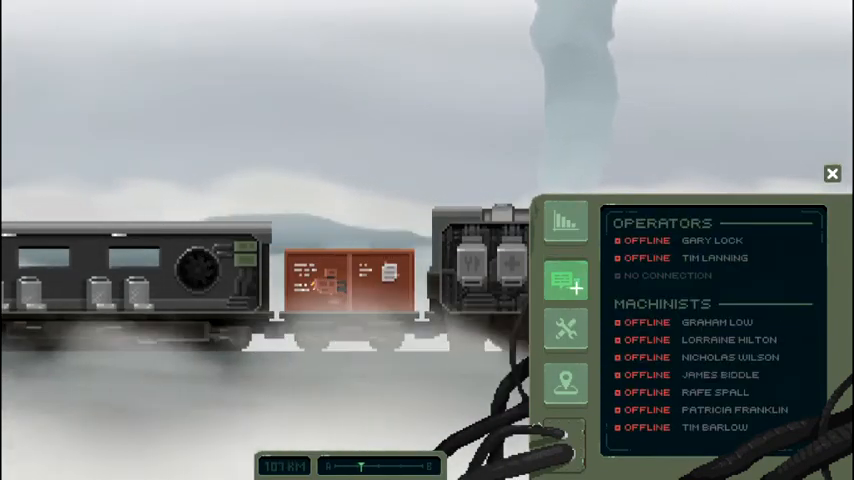
click(566, 383)
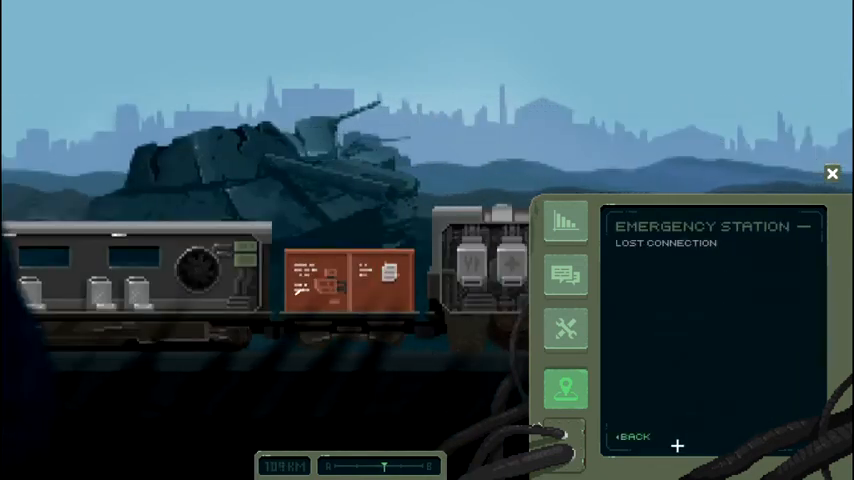
click(832, 173)
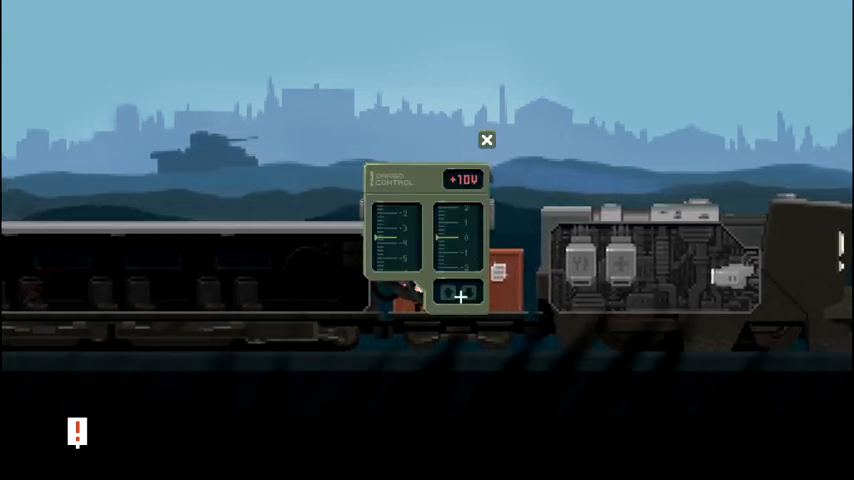
- Adjust the voltage arrows until the check mark appears, then close the control panel
click(450, 293)
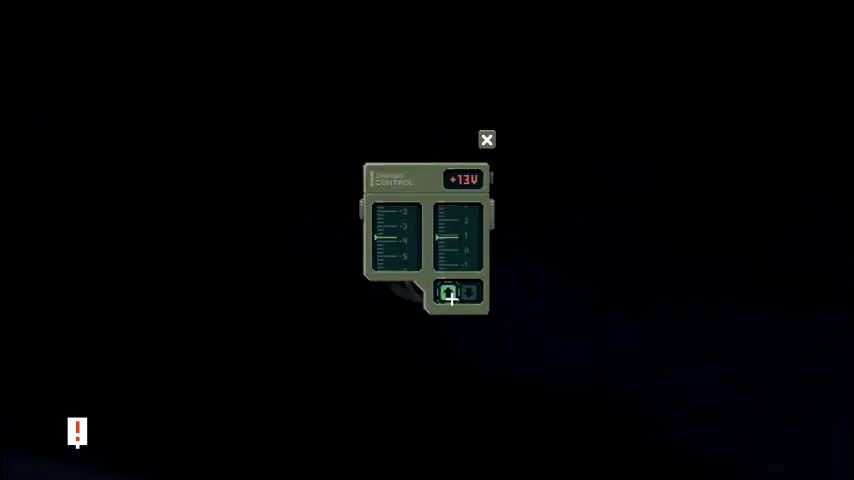
click(467, 291)
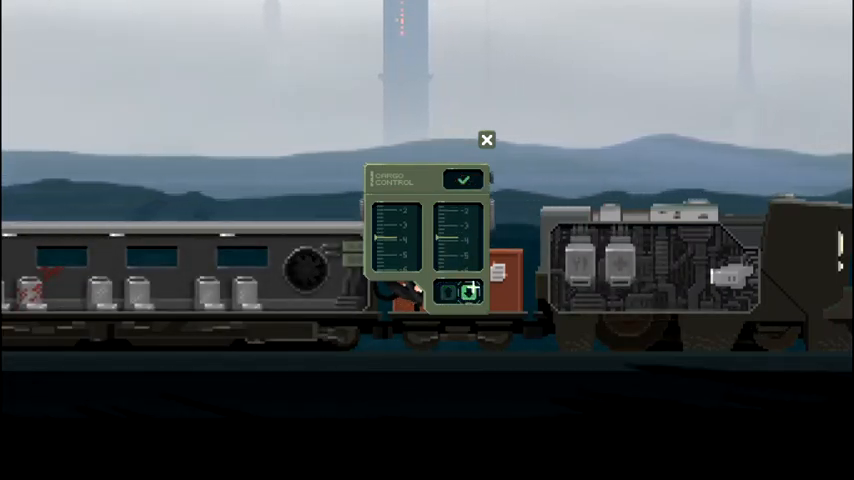
click(487, 139)
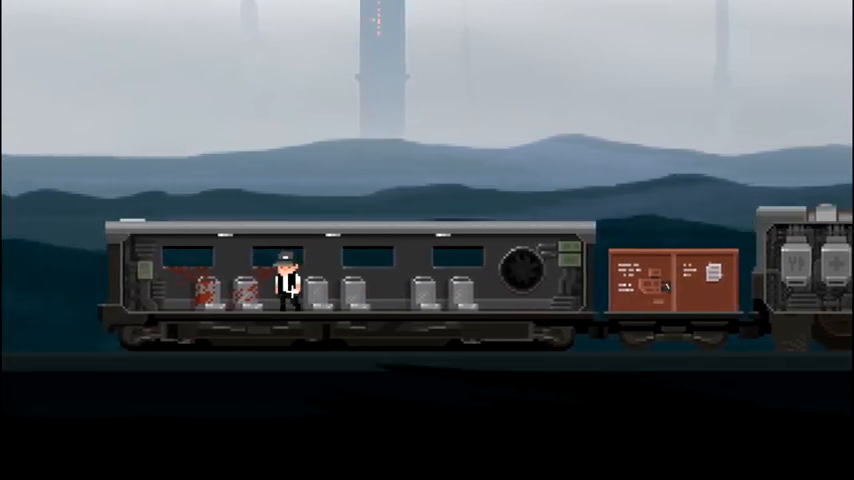
key(Left)
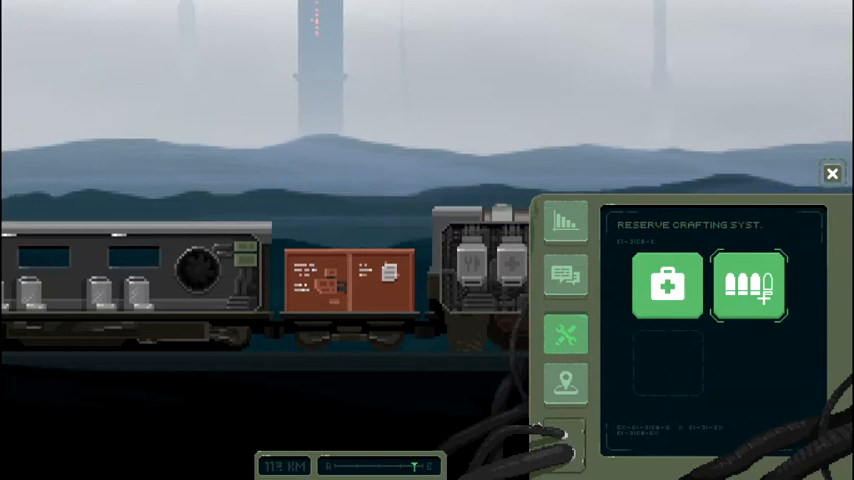
- View the ammo recipe, return, then open the medkit recipe showing three medkits
click(748, 287)
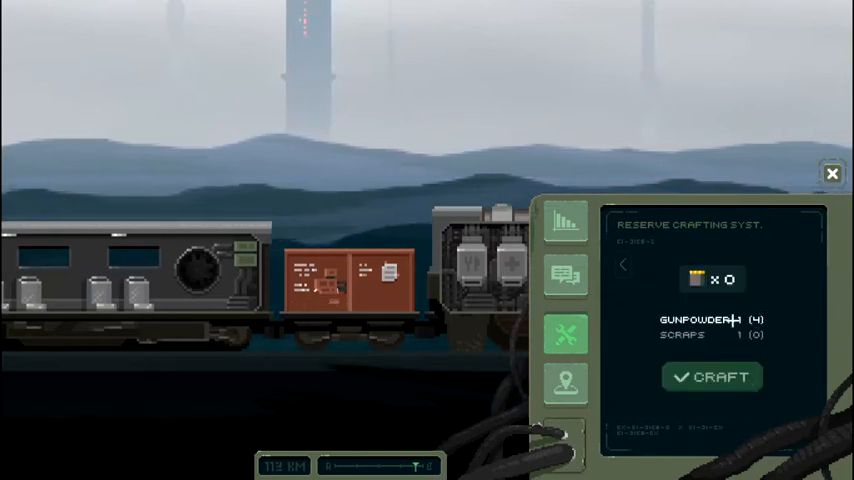
click(624, 264)
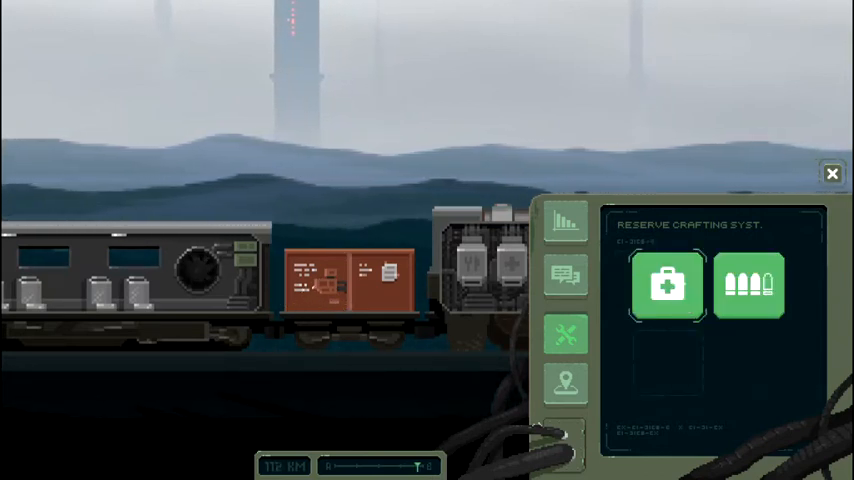
click(667, 287)
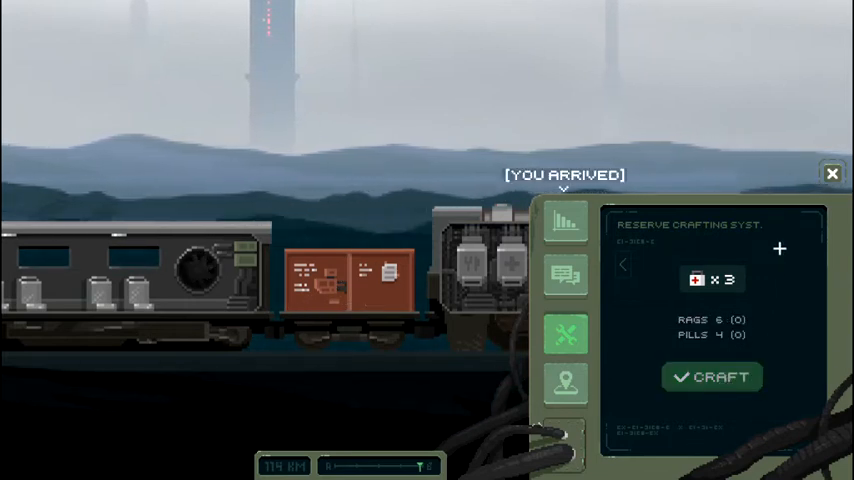
click(832, 172)
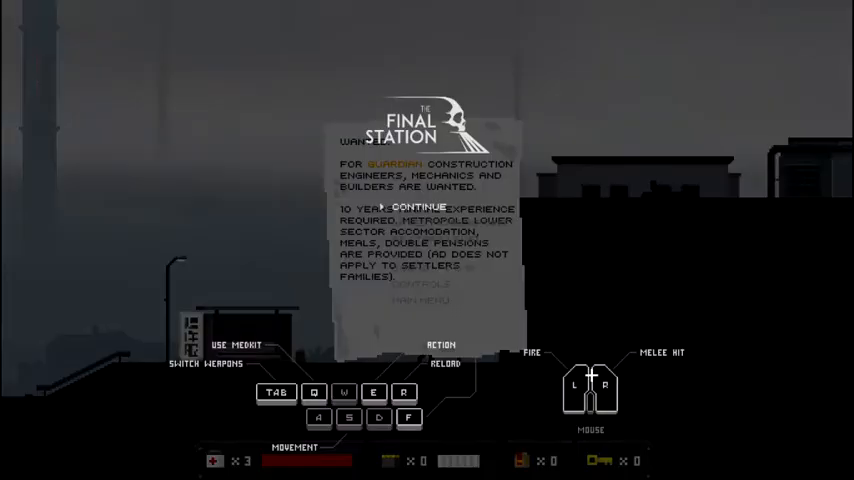
- Resume the game from the pause menu with Continue
click(414, 207)
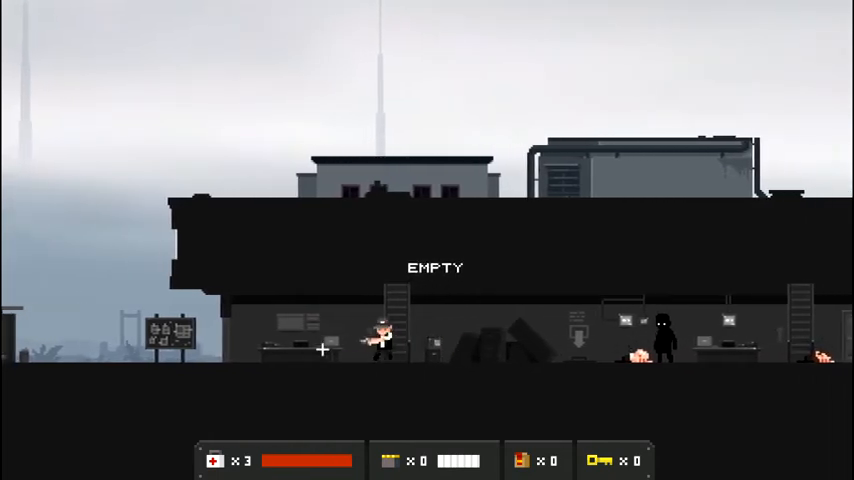
- Walk right into the station's lower floor to search containers near the shadow figure
key(d)
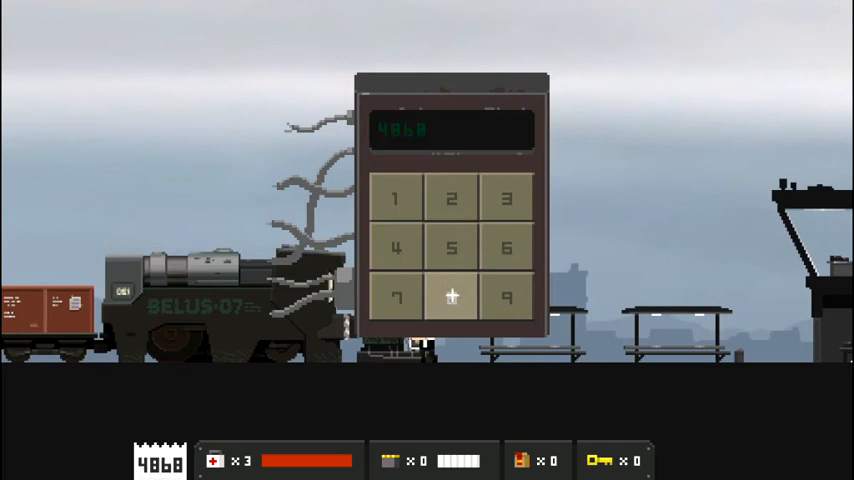
mouse_move(551, 336)
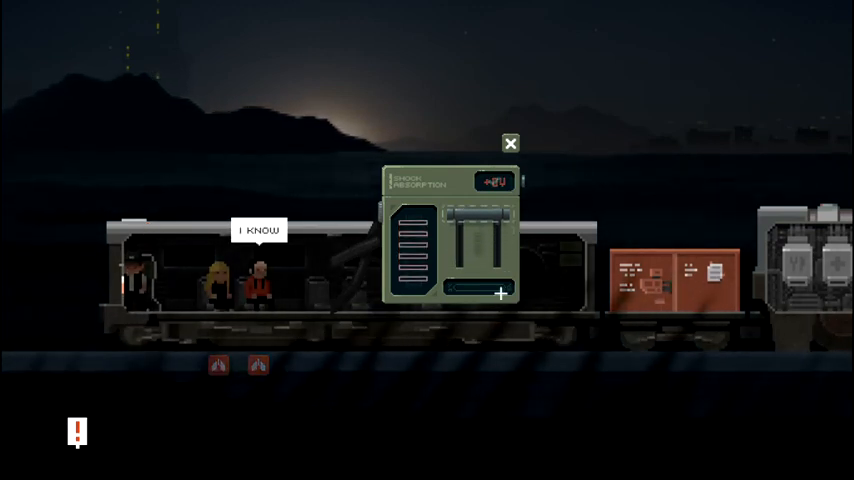
- Tend the carriage's Shock Absorption panel to keep the system stable
click(510, 143)
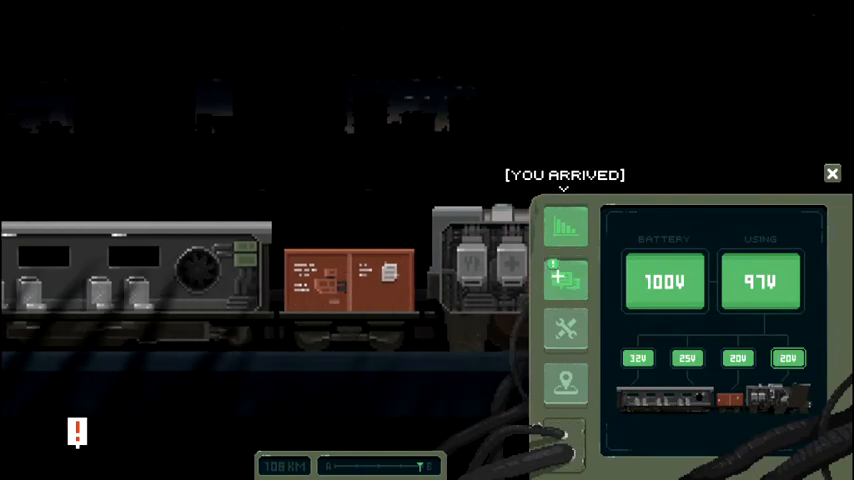
- Tell the passenger 'No, sorry' about Redmund and ask if everything is alright
click(565, 280)
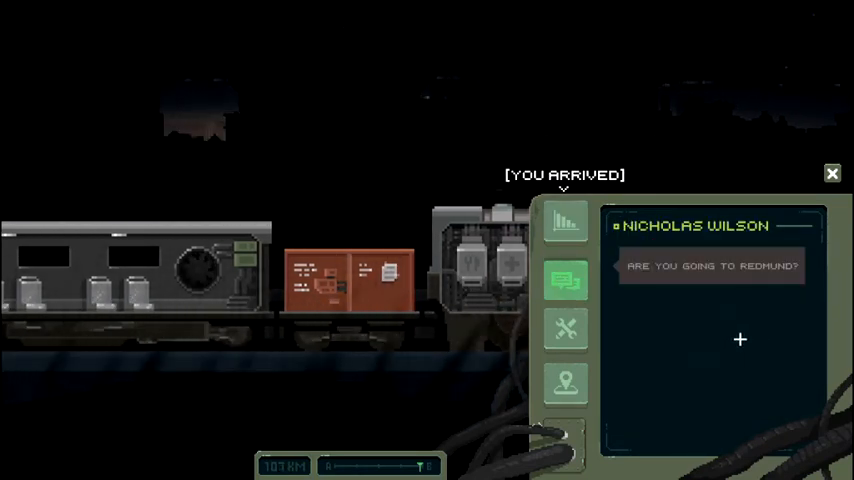
click(740, 339)
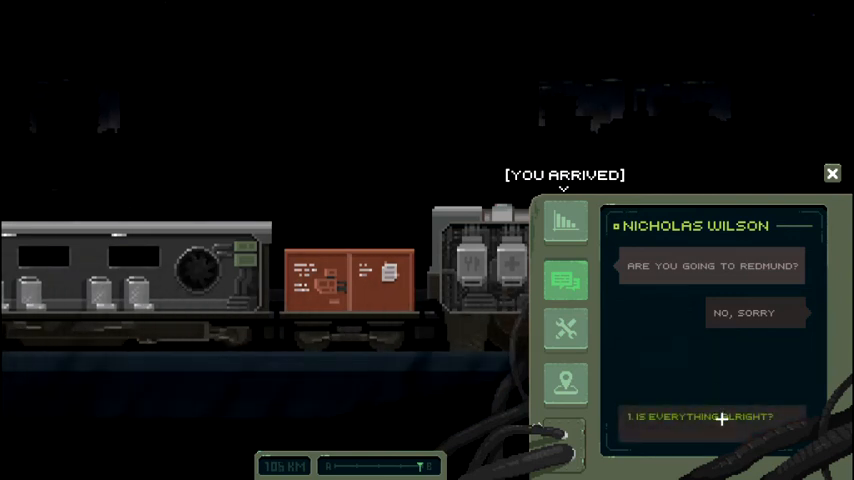
click(703, 417)
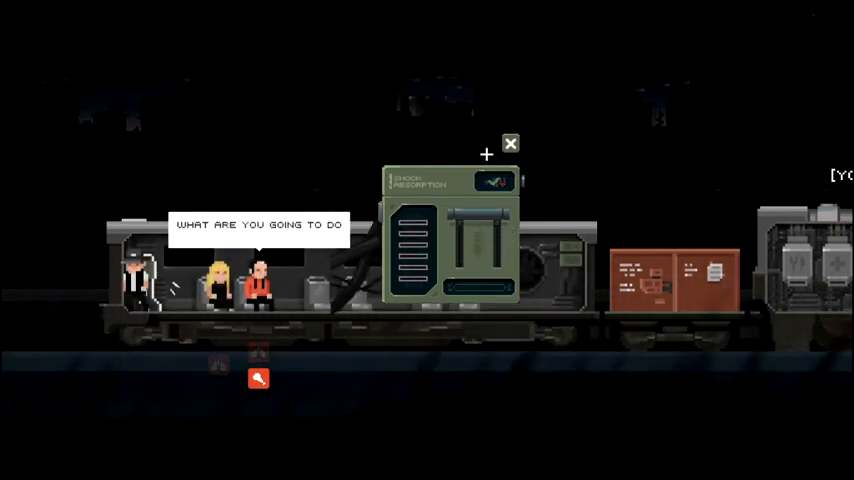
- Operate the Shock Absorption panel again and close it
click(510, 143)
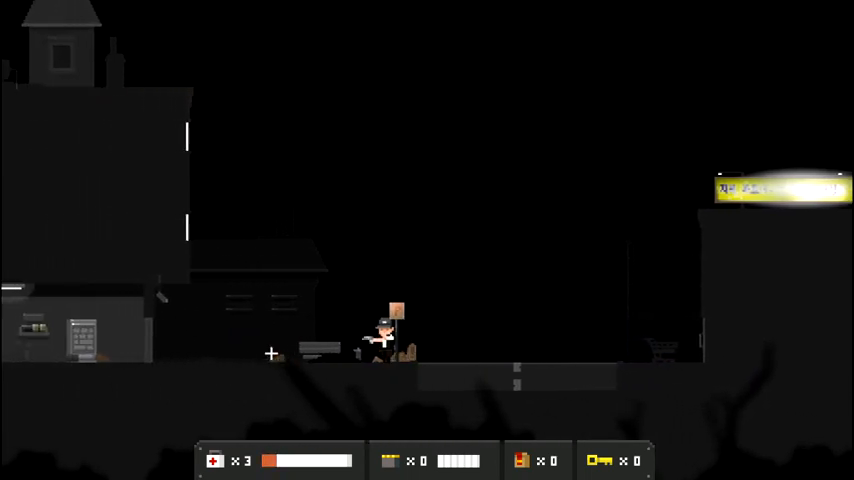
key(Escape)
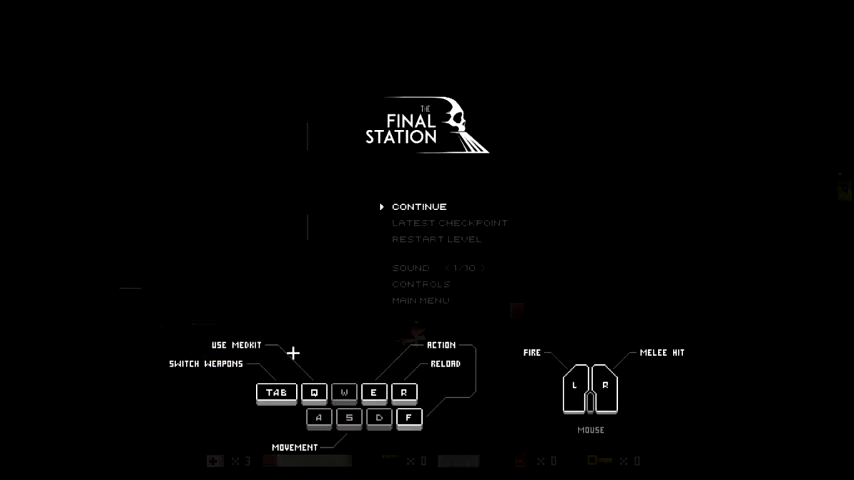
click(419, 206)
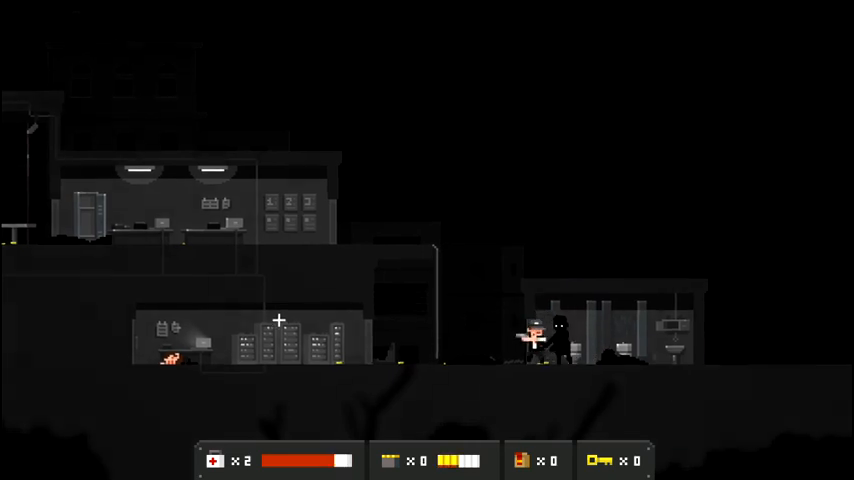
- Walk left along the lower floor past the filing cabinets toward the desk
key(left)
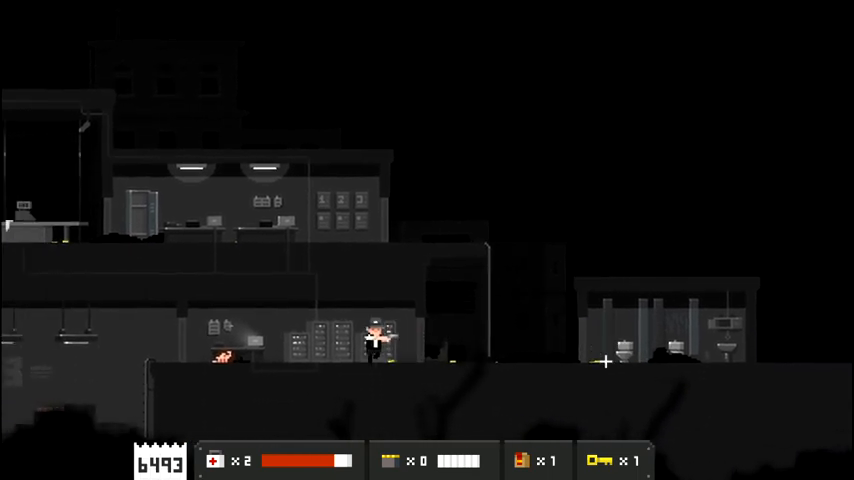
scroll(left, 3)
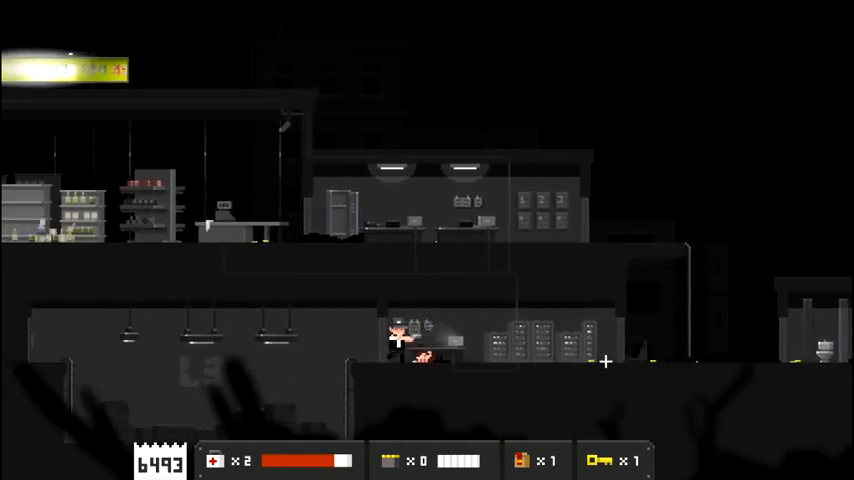